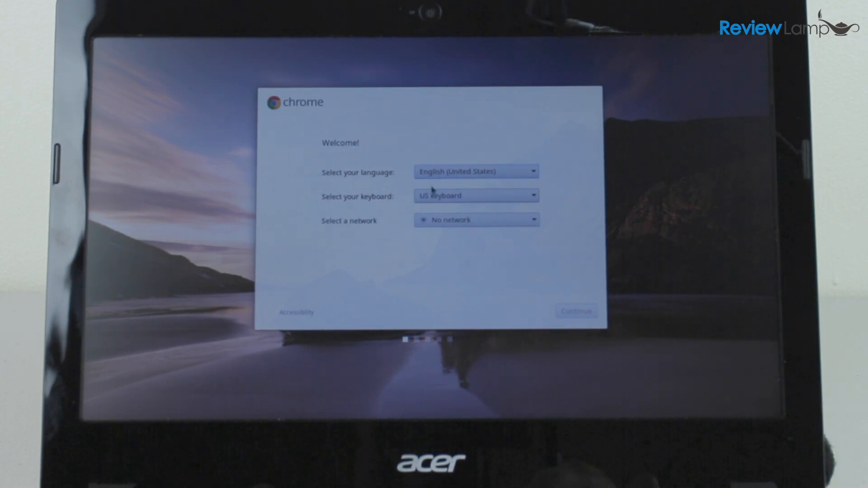
{"action": "mouse_move", "coordinate": [455, 180]}
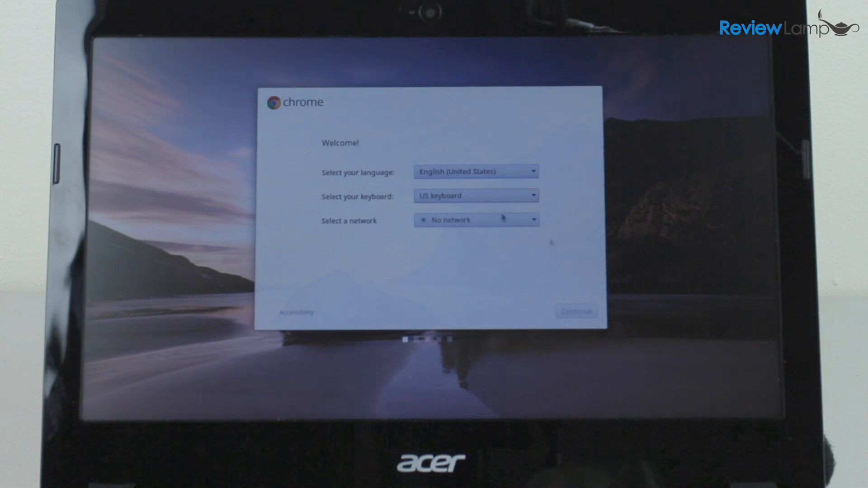
{"action": "mouse_move", "coordinate": [506, 199]}
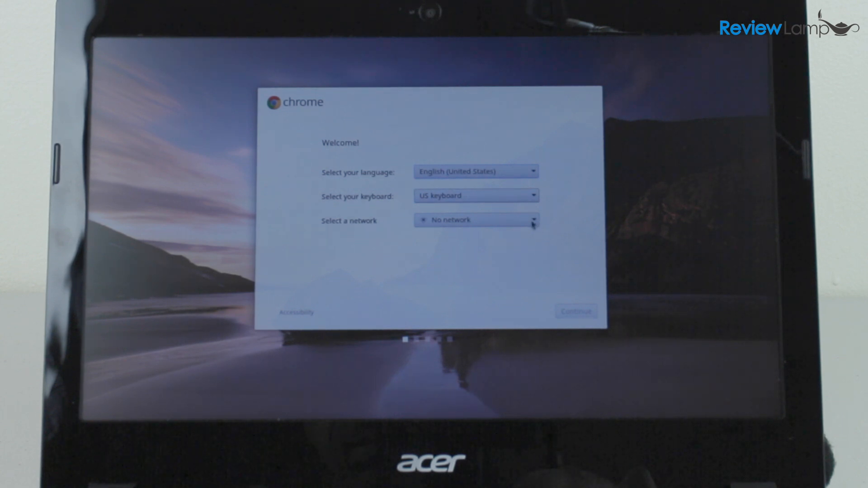
Expand the 'Select a network' dropdown to list nearby Wi-Fi networks
{"action": "left_click", "coordinate": [532, 220]}
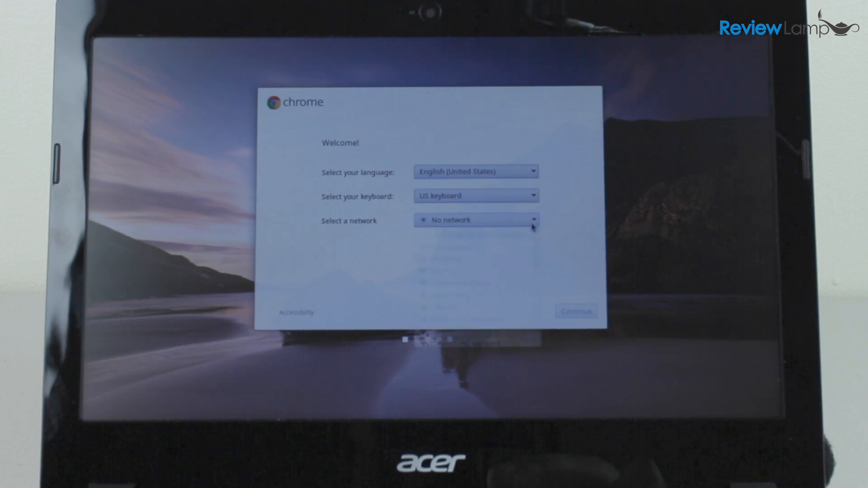
{"action": "left_click", "coordinate": [476, 220]}
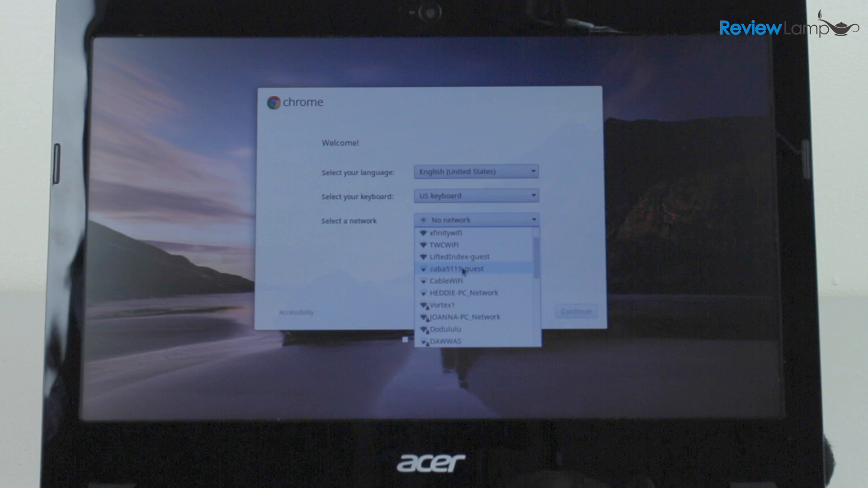
Choose the Vortex1 Wi-Fi network and continue past the welcome screen
{"action": "left_click", "coordinate": [441, 305]}
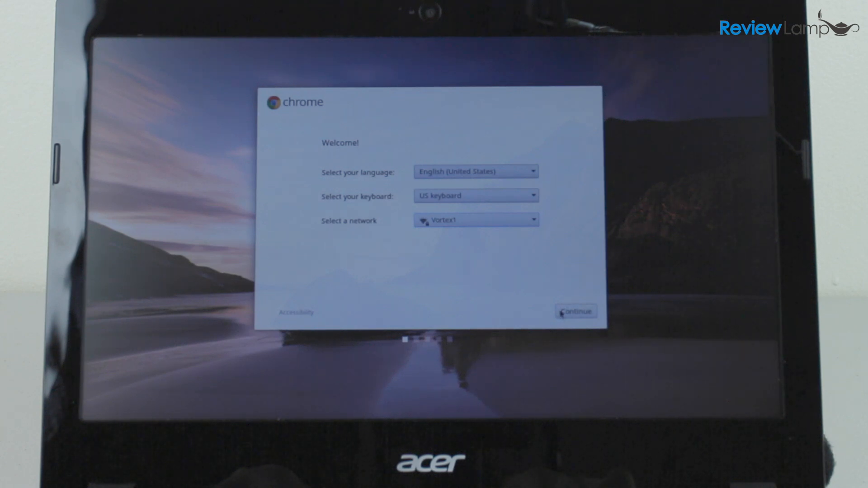
{"action": "left_click", "coordinate": [575, 311]}
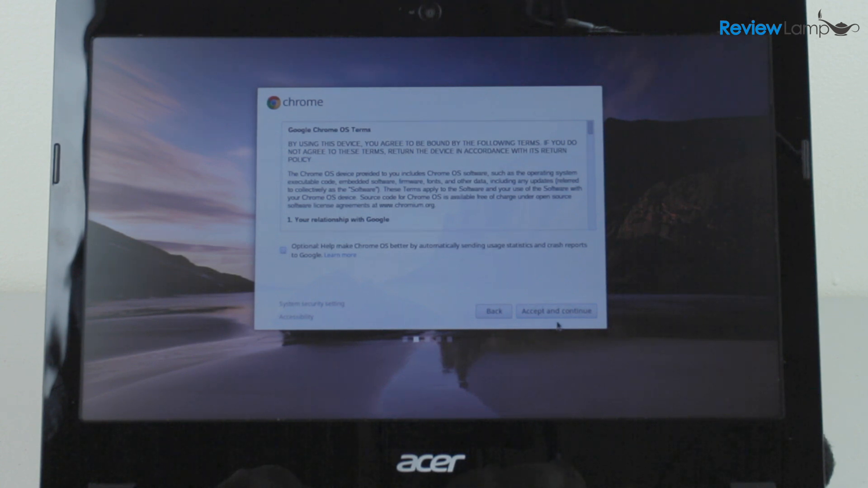
Accept the Google Chrome OS Terms so the automatic update begins downloading
{"action": "left_click", "coordinate": [557, 311]}
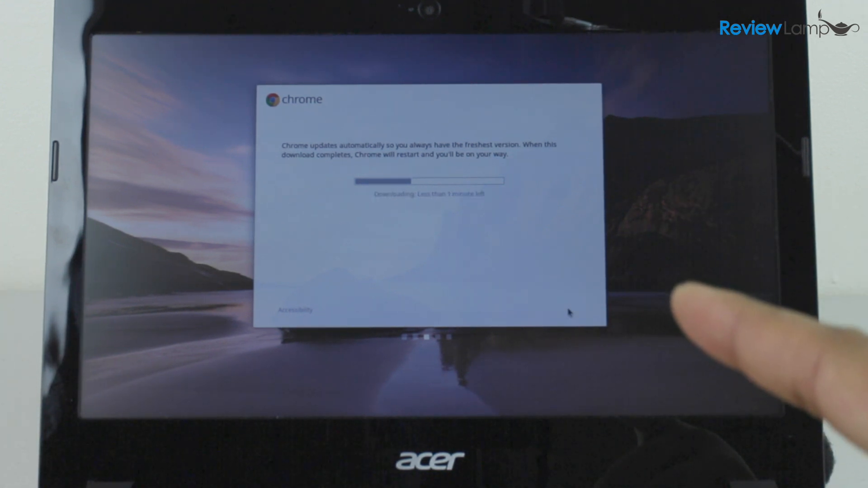
{"action": "mouse_move", "coordinate": [692, 332]}
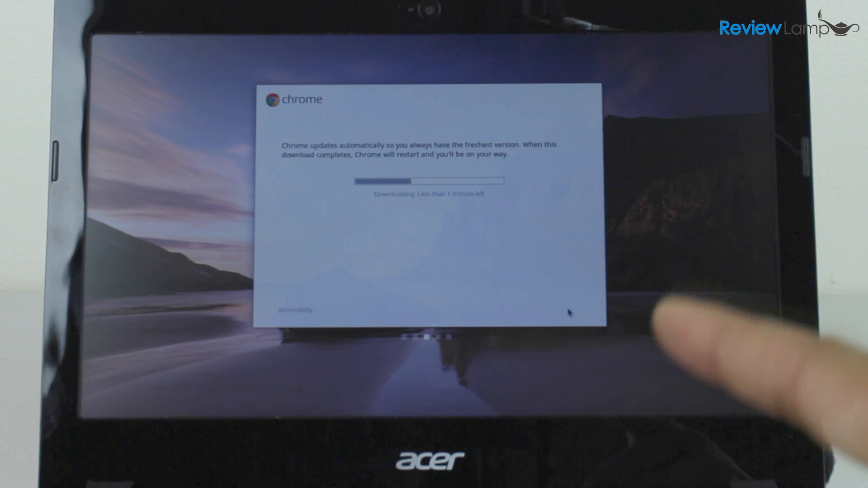